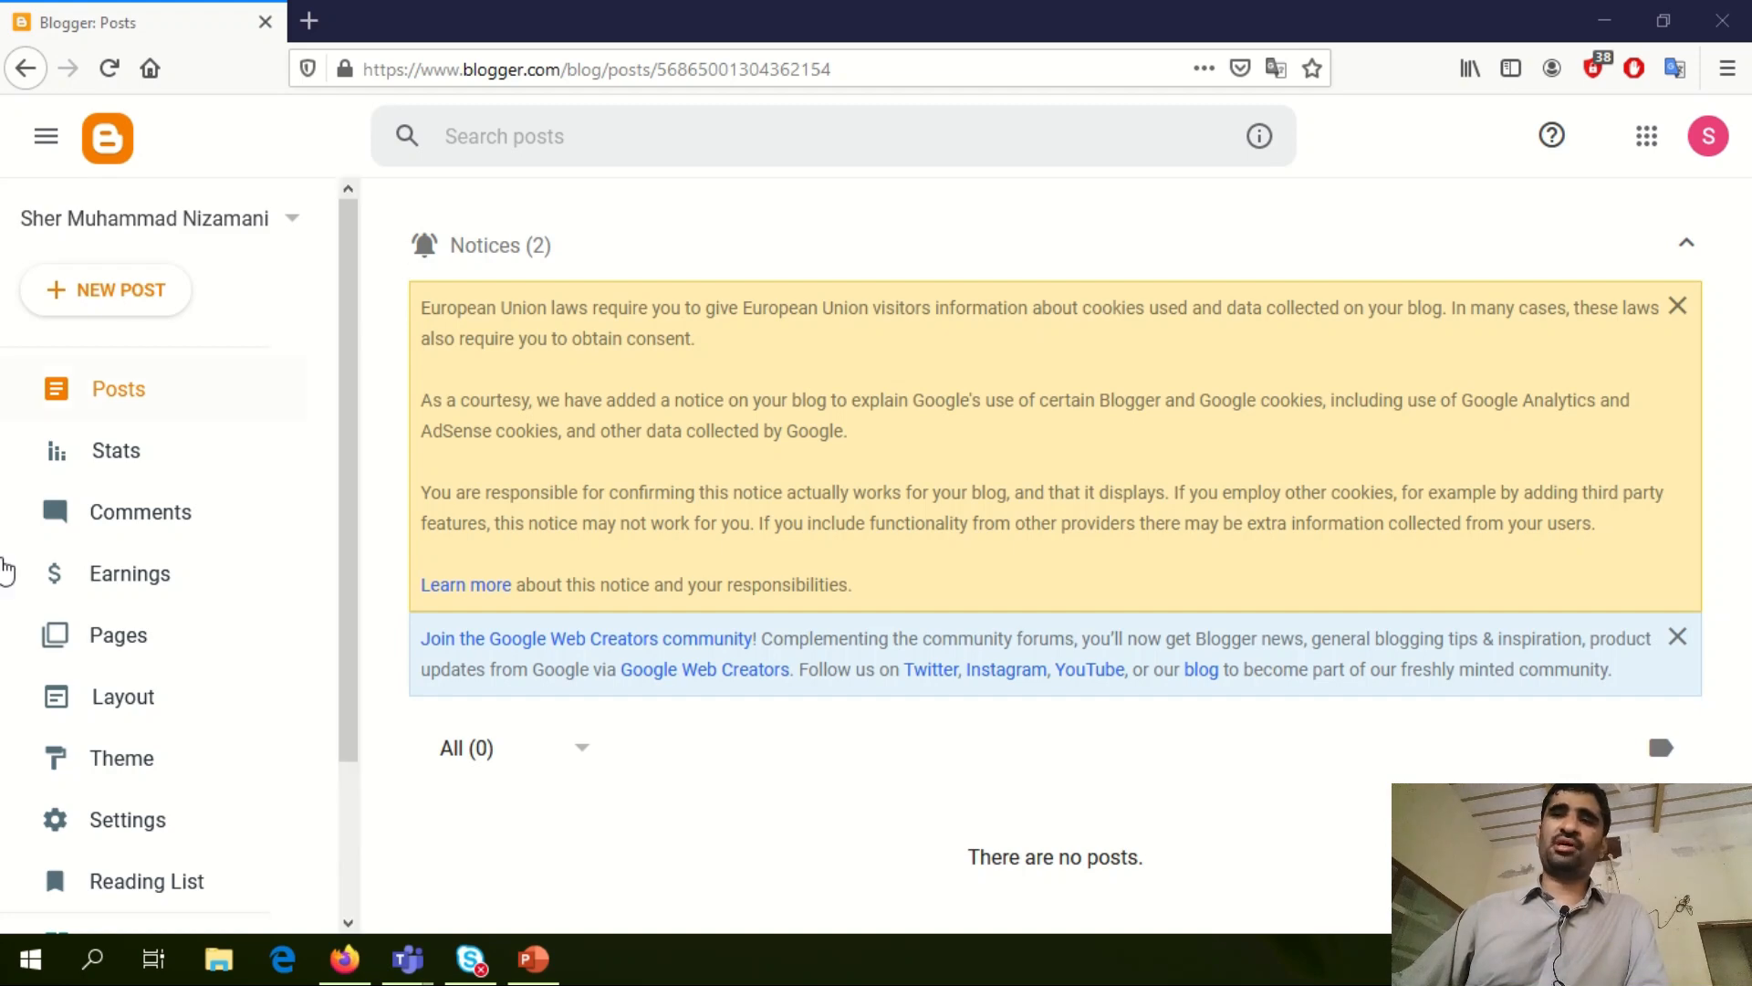
Open the Theme page and scroll to the current Contempo Light theme.
left_click(121, 756)
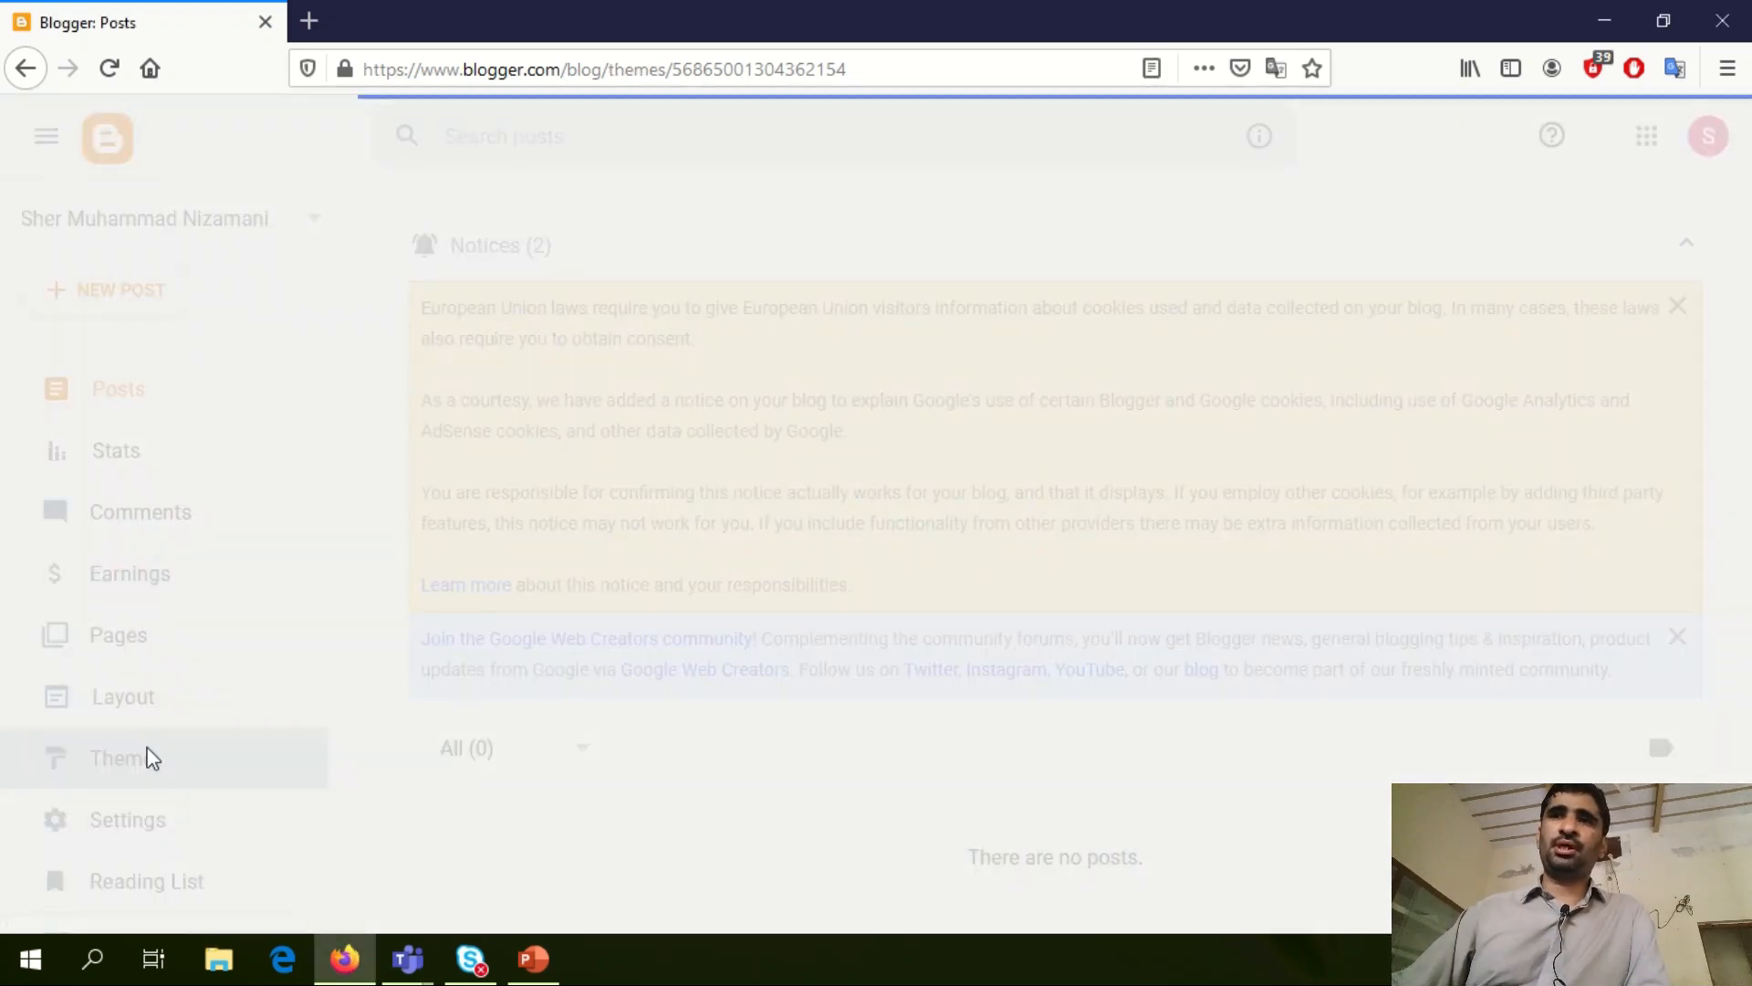
left_click(121, 757)
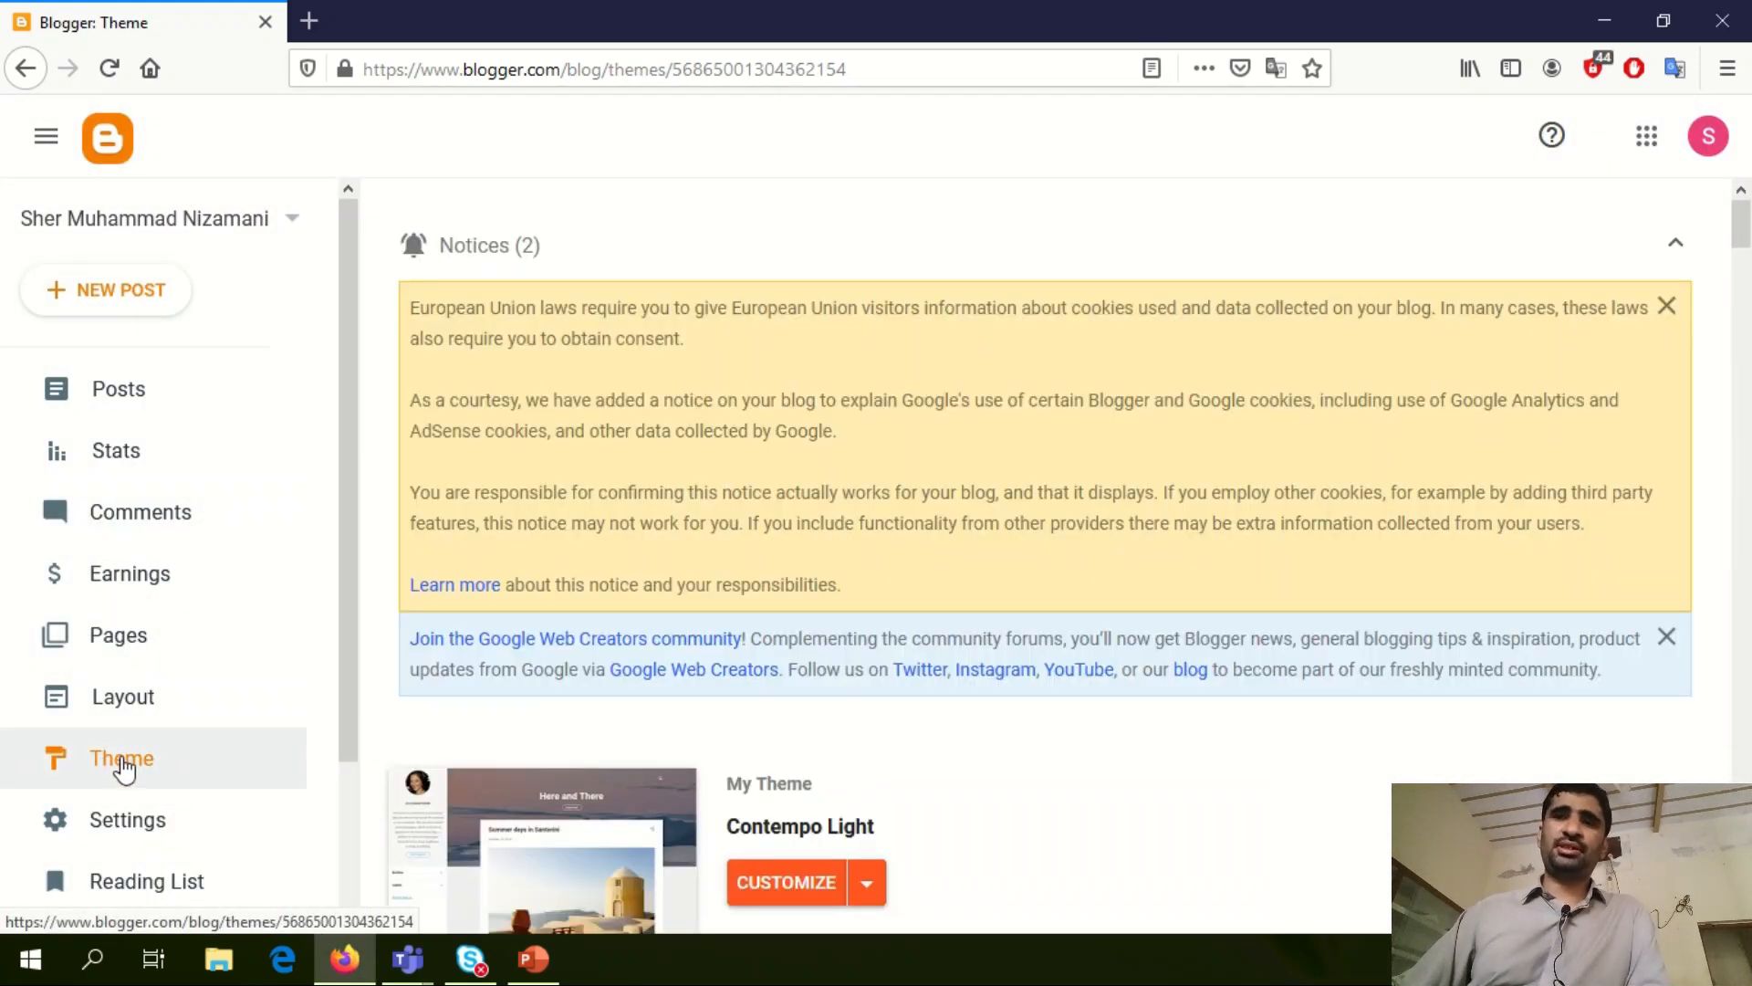
scroll("down", 3)
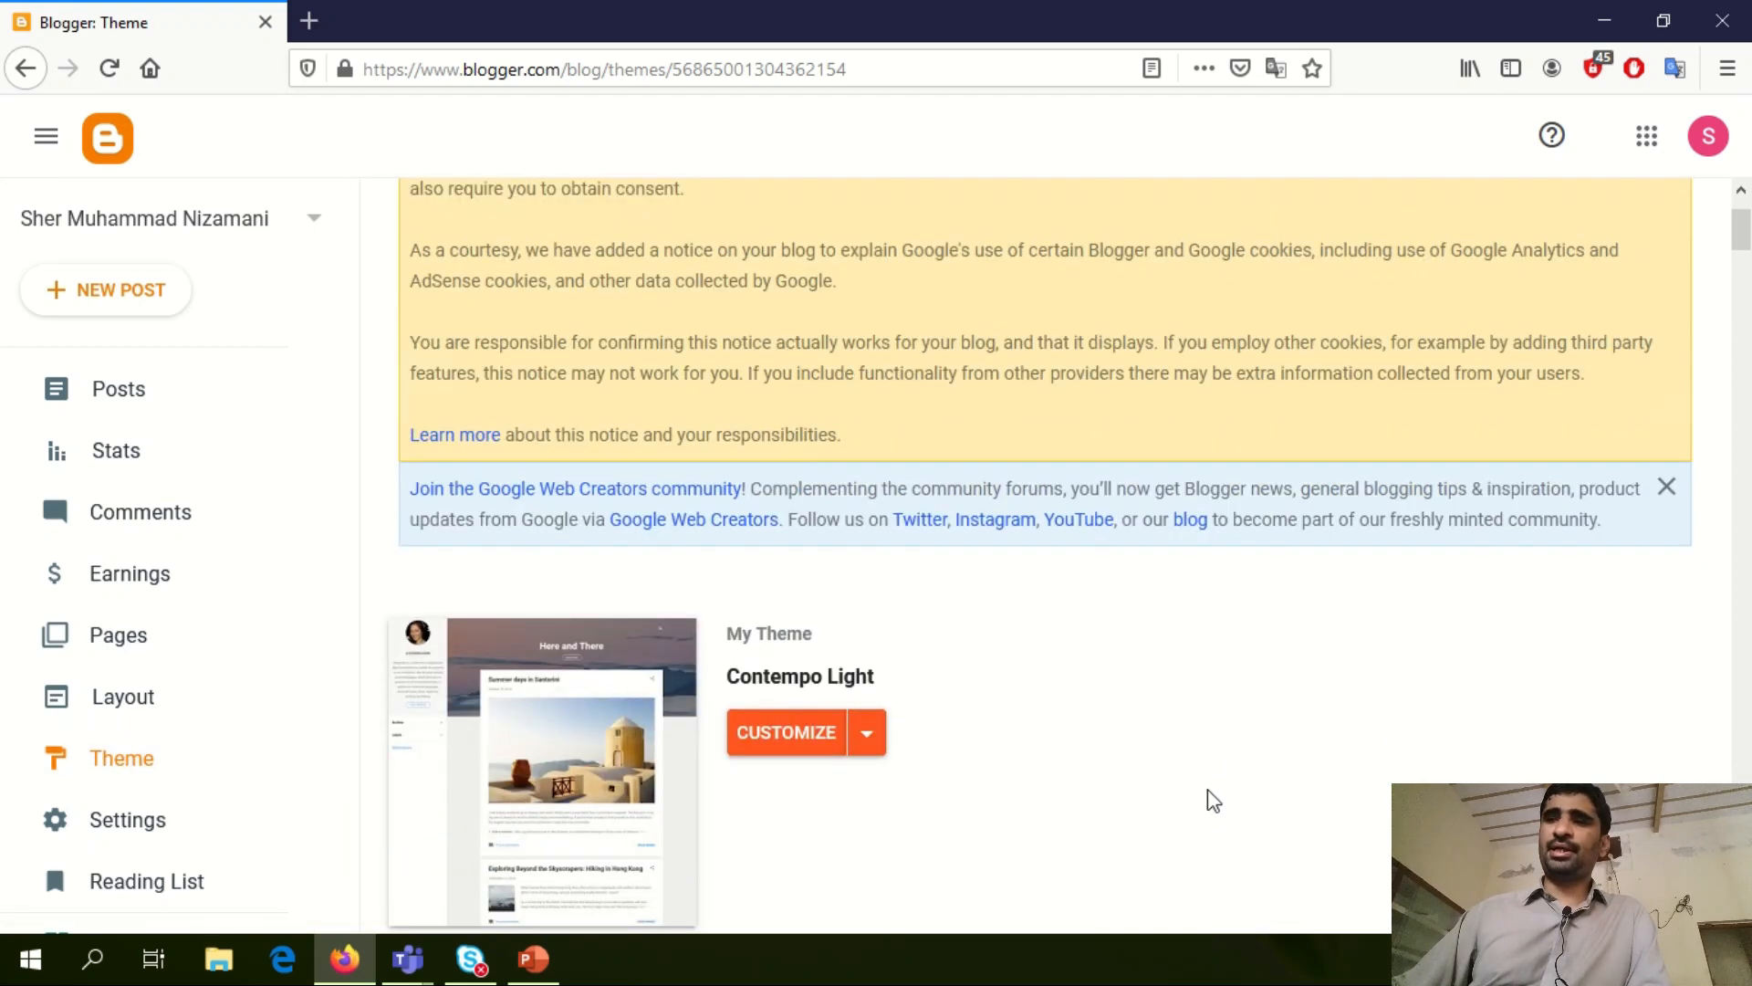
scroll("down", 3)
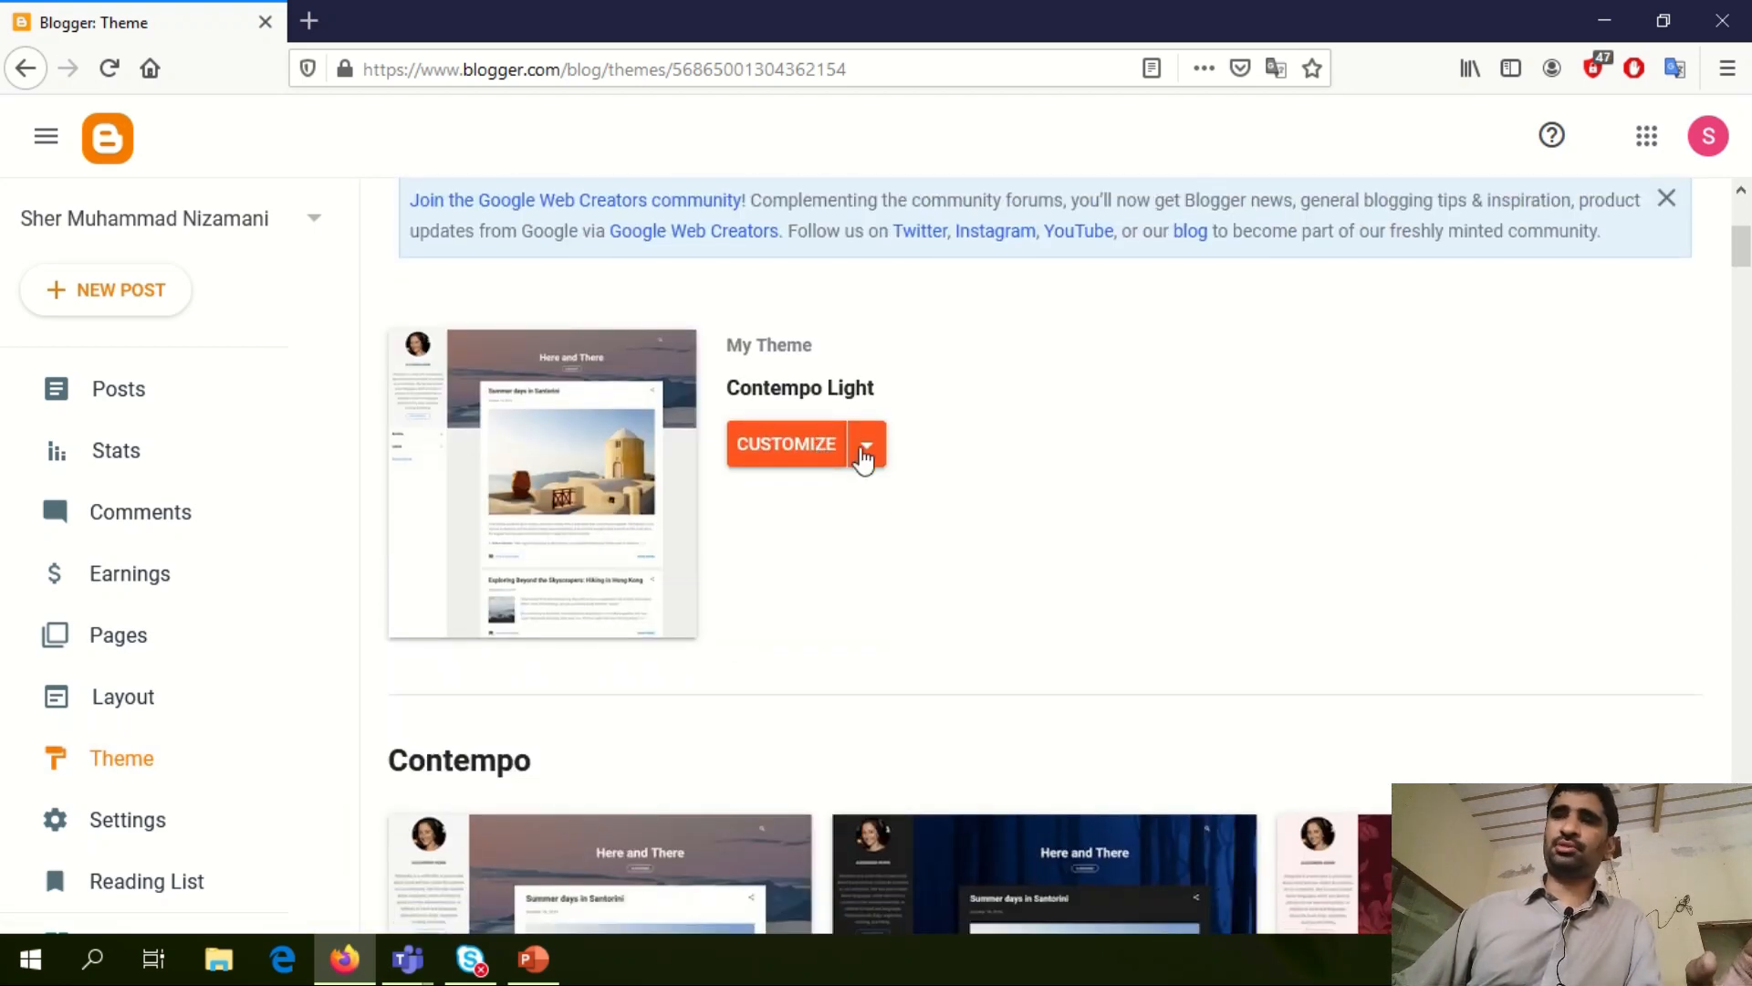
Restore the blog from the uploaded custom Faster theme file and view the live blog.
left_click(865, 443)
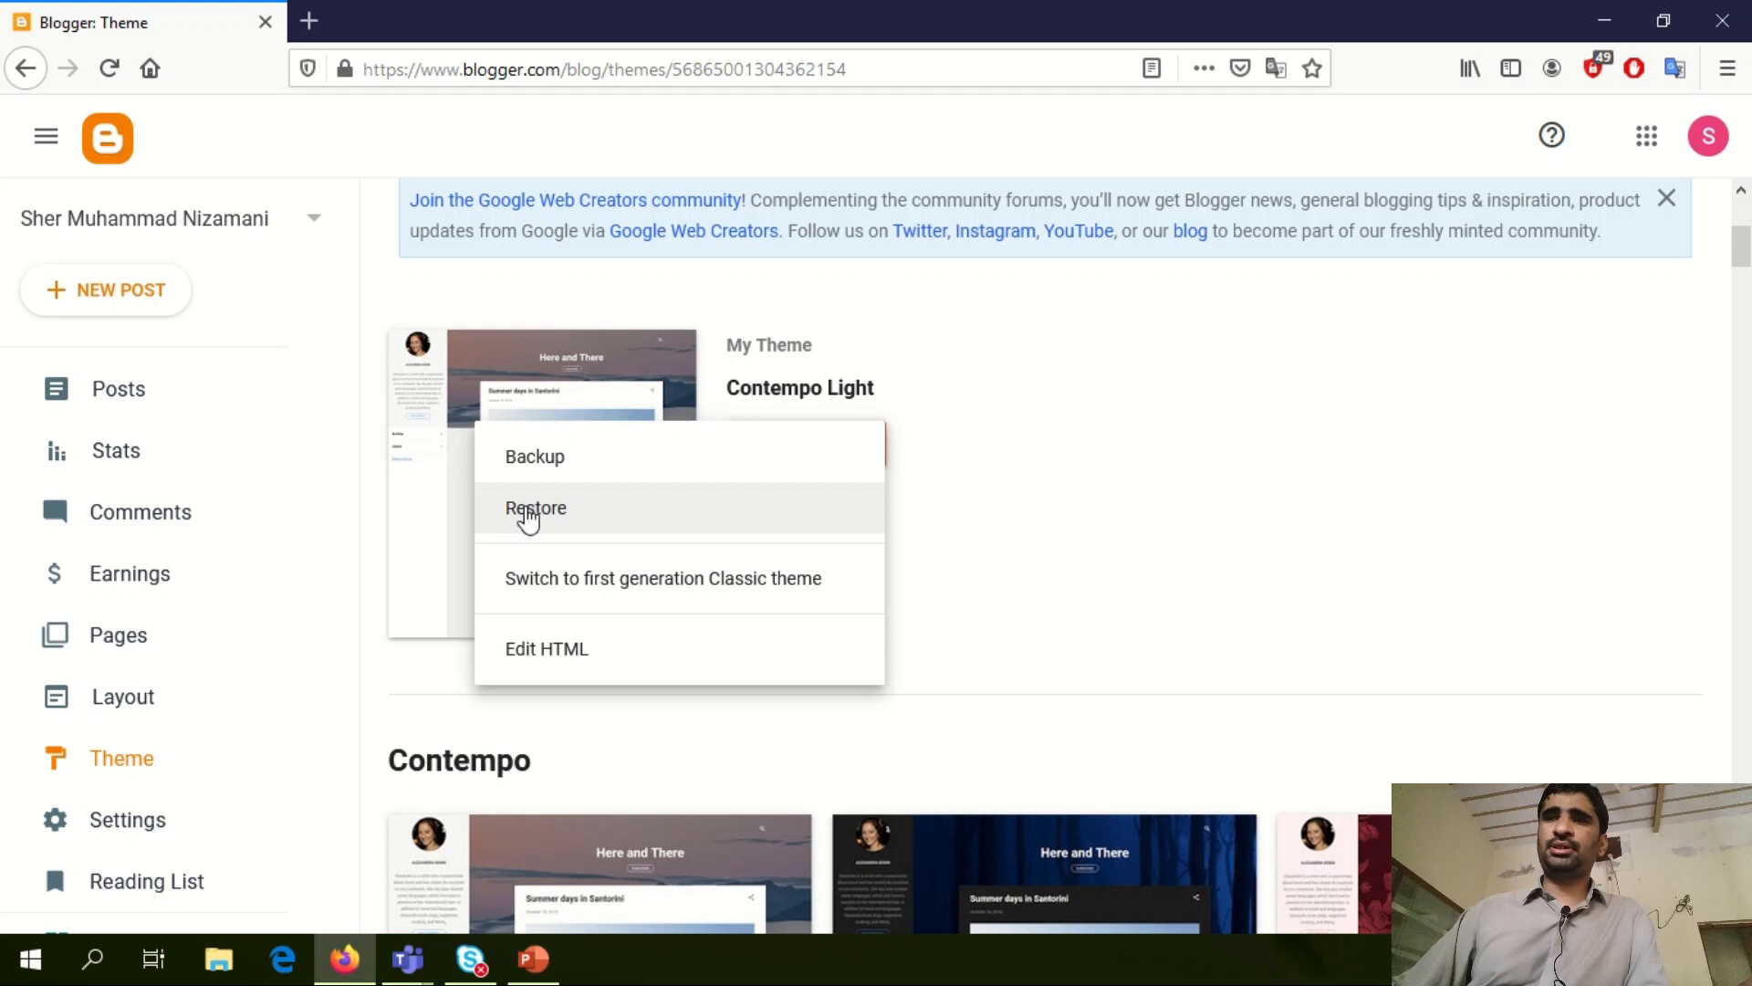
left_click(536, 508)
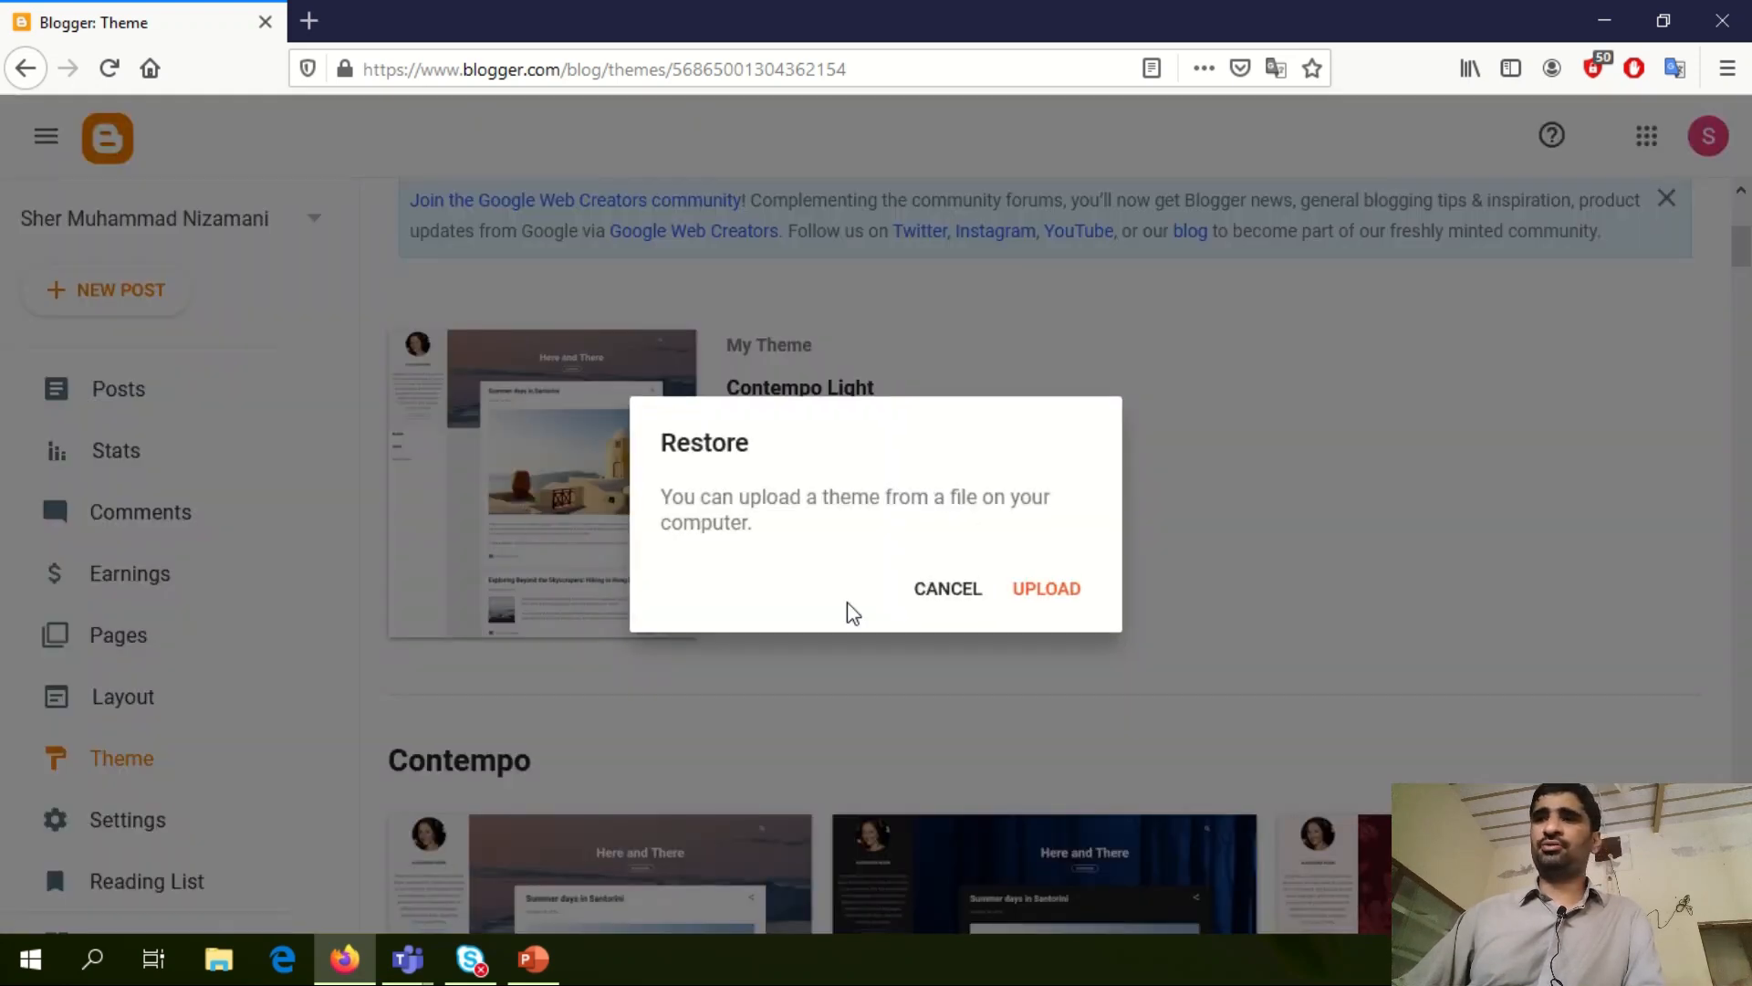
left_click(947, 589)
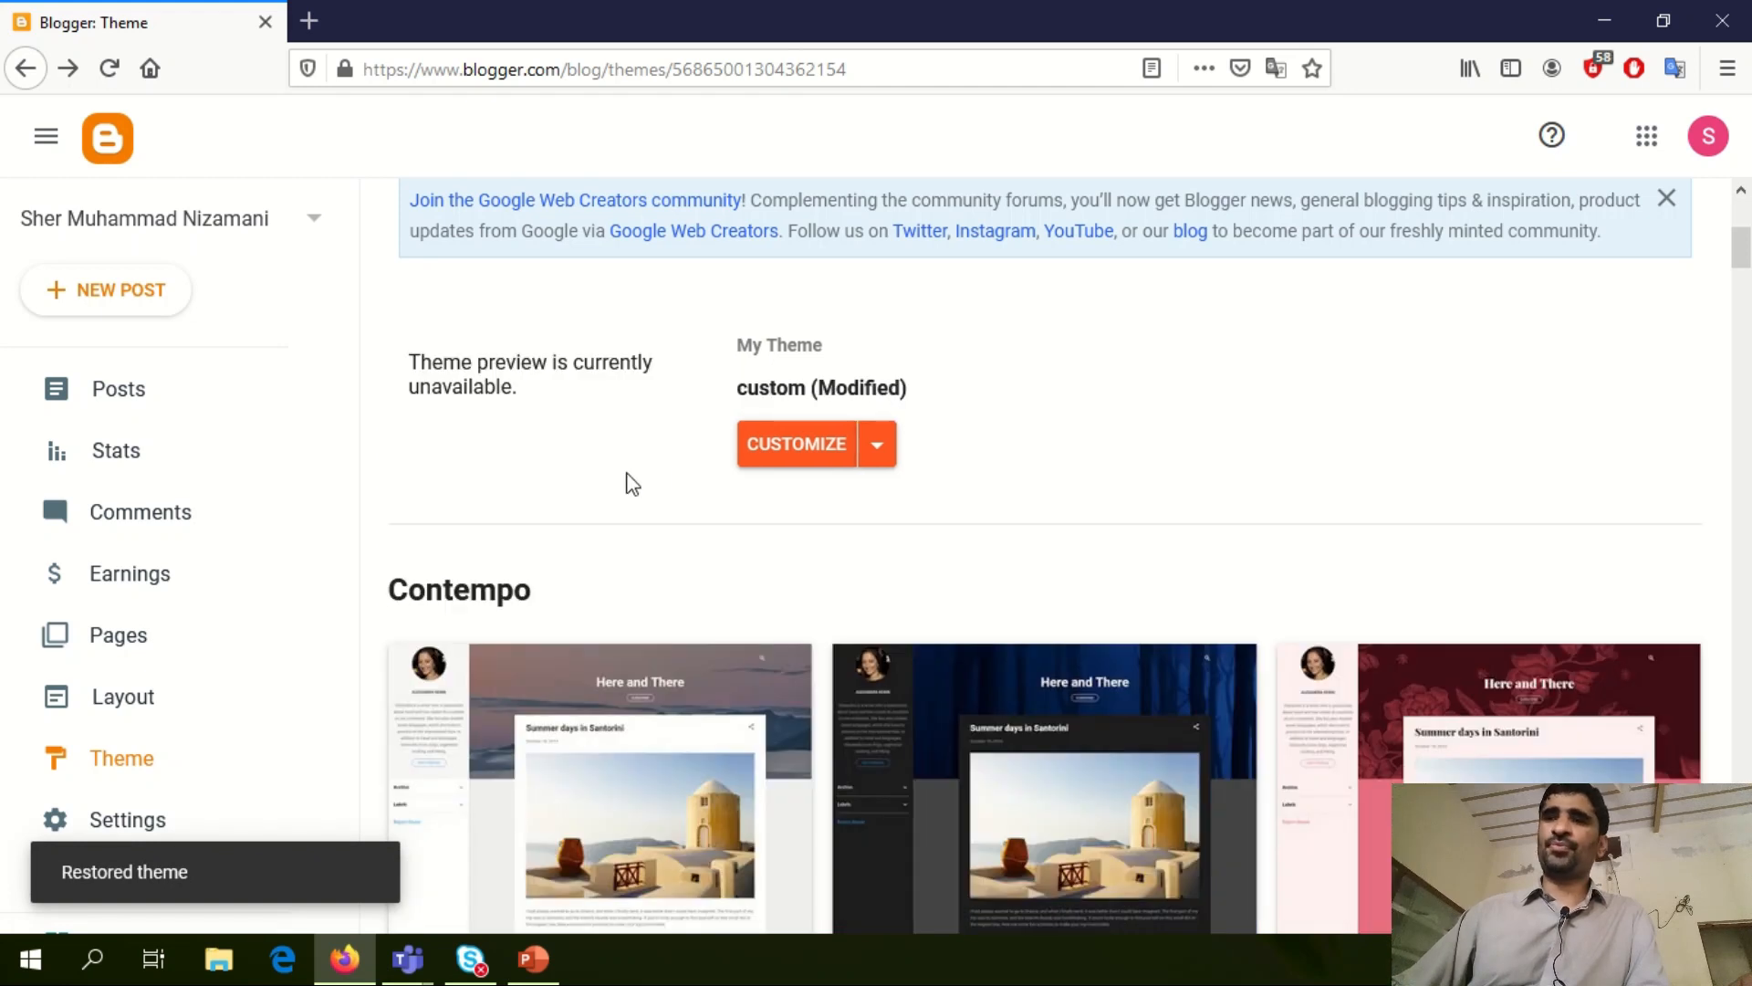
scroll("down", 3)
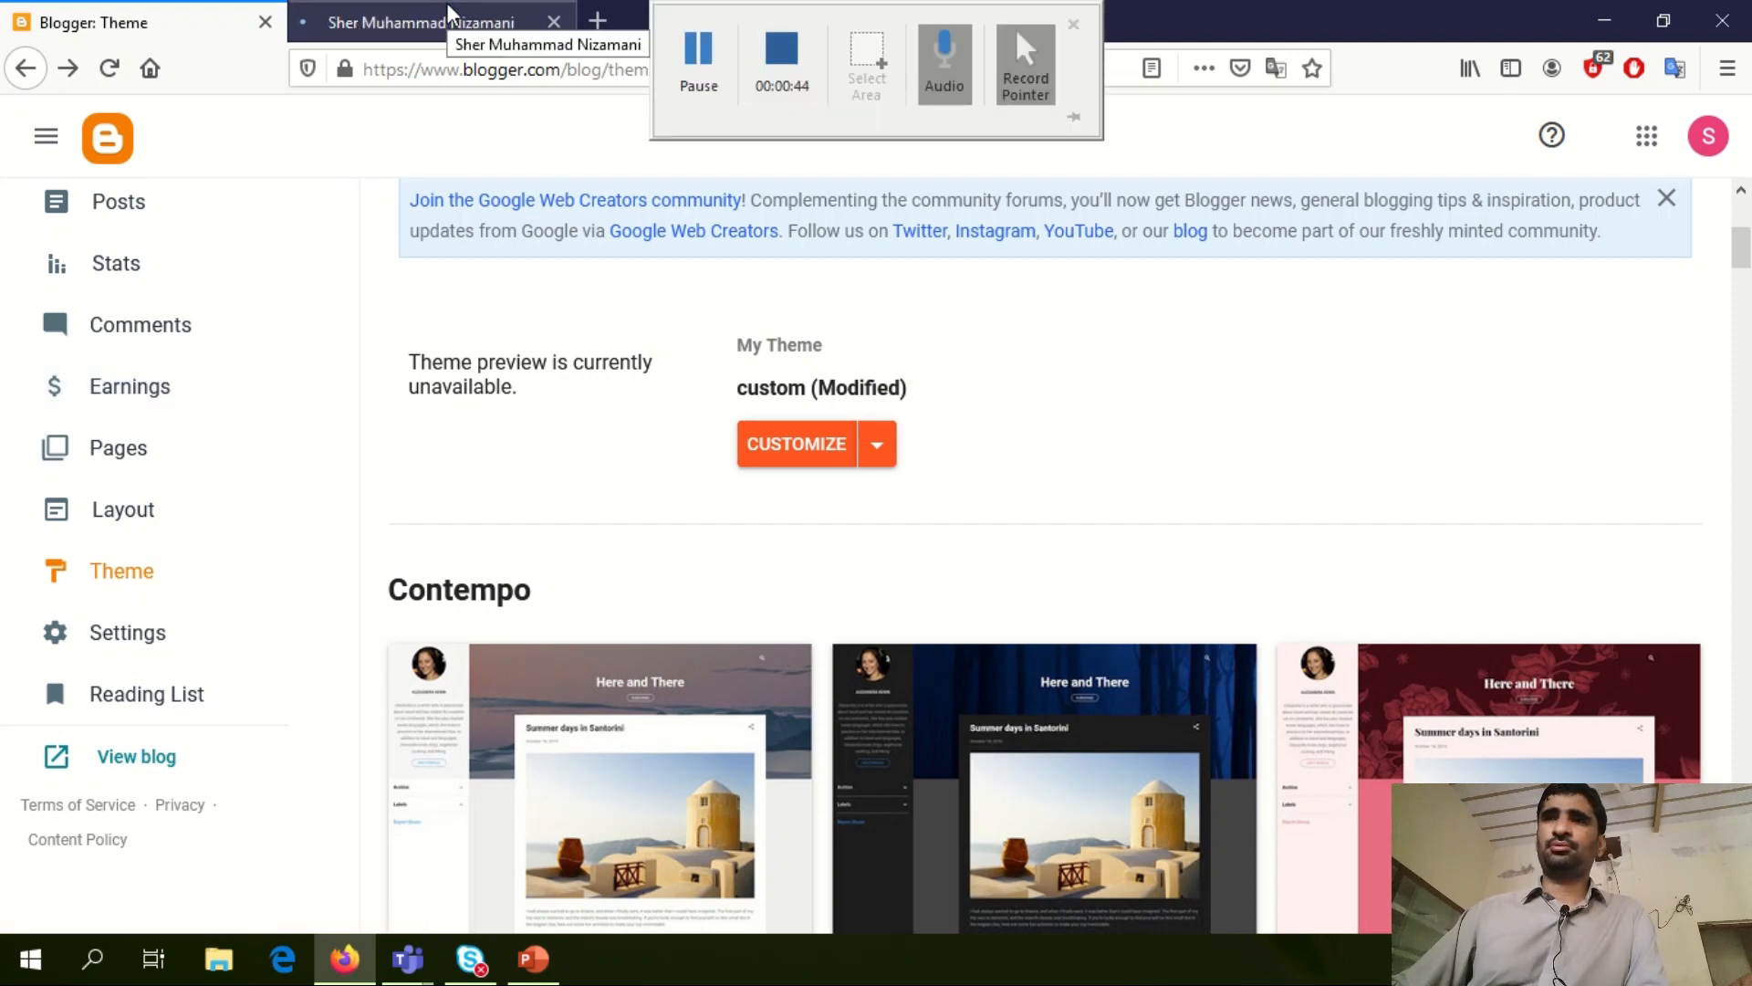
left_click(419, 21)
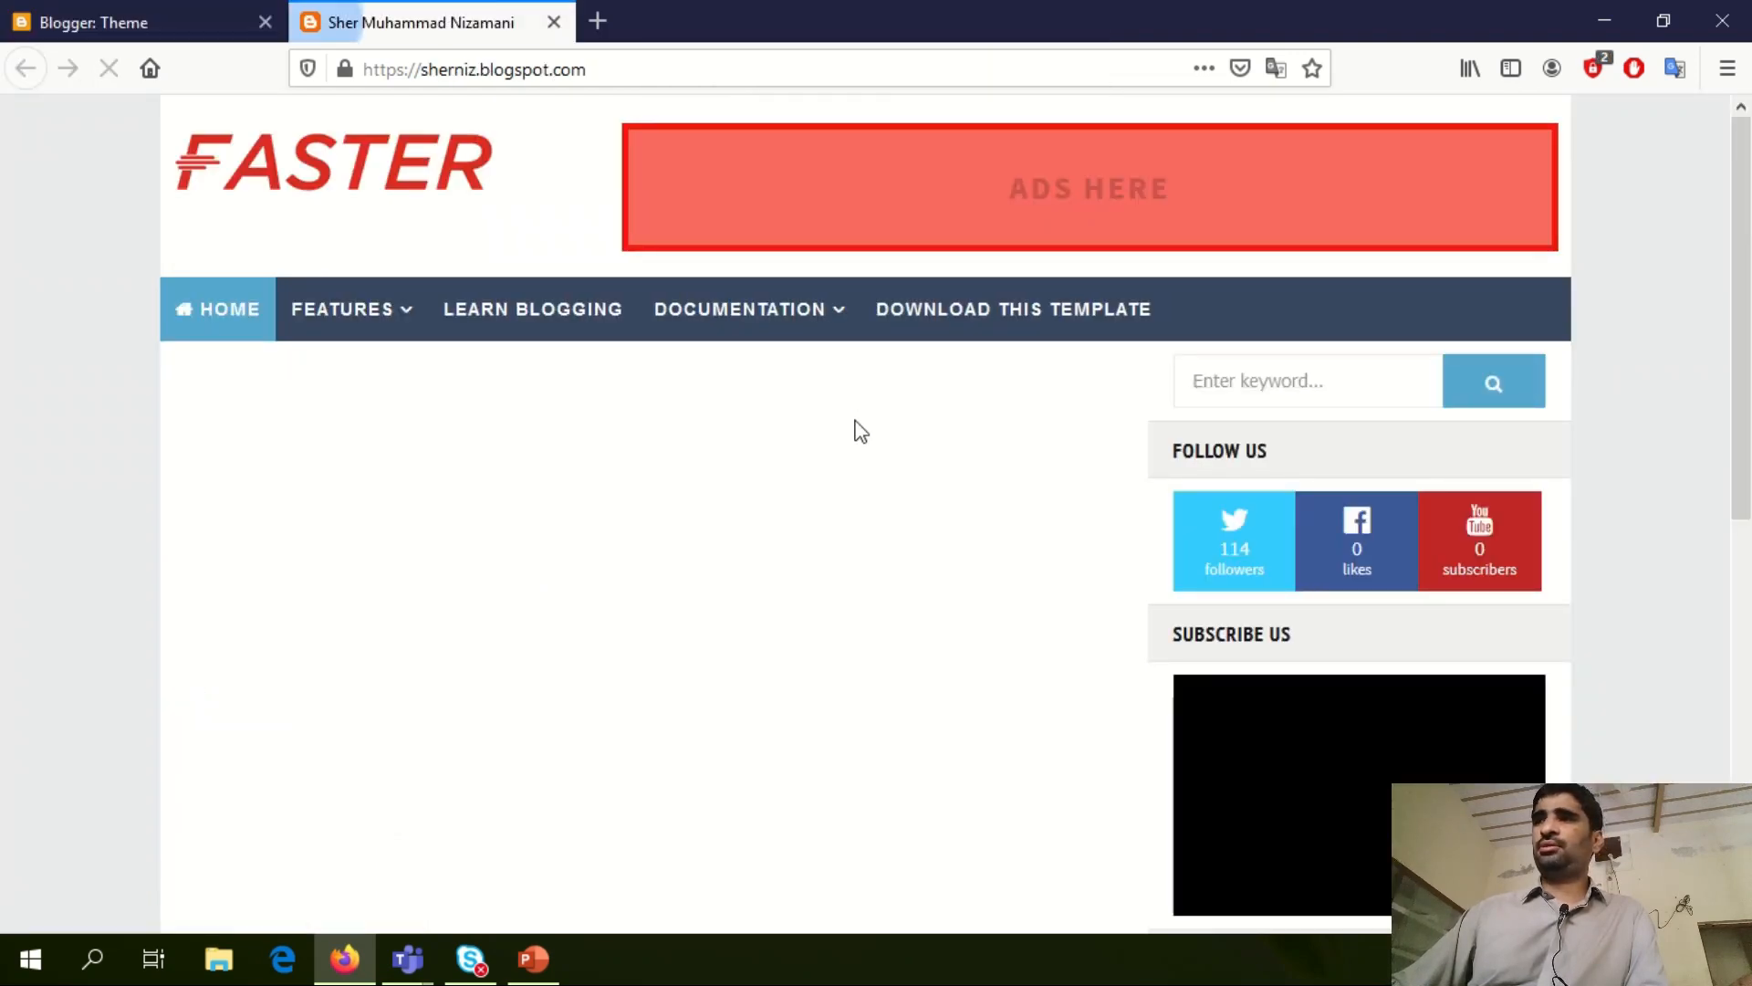
scroll("down", 3)
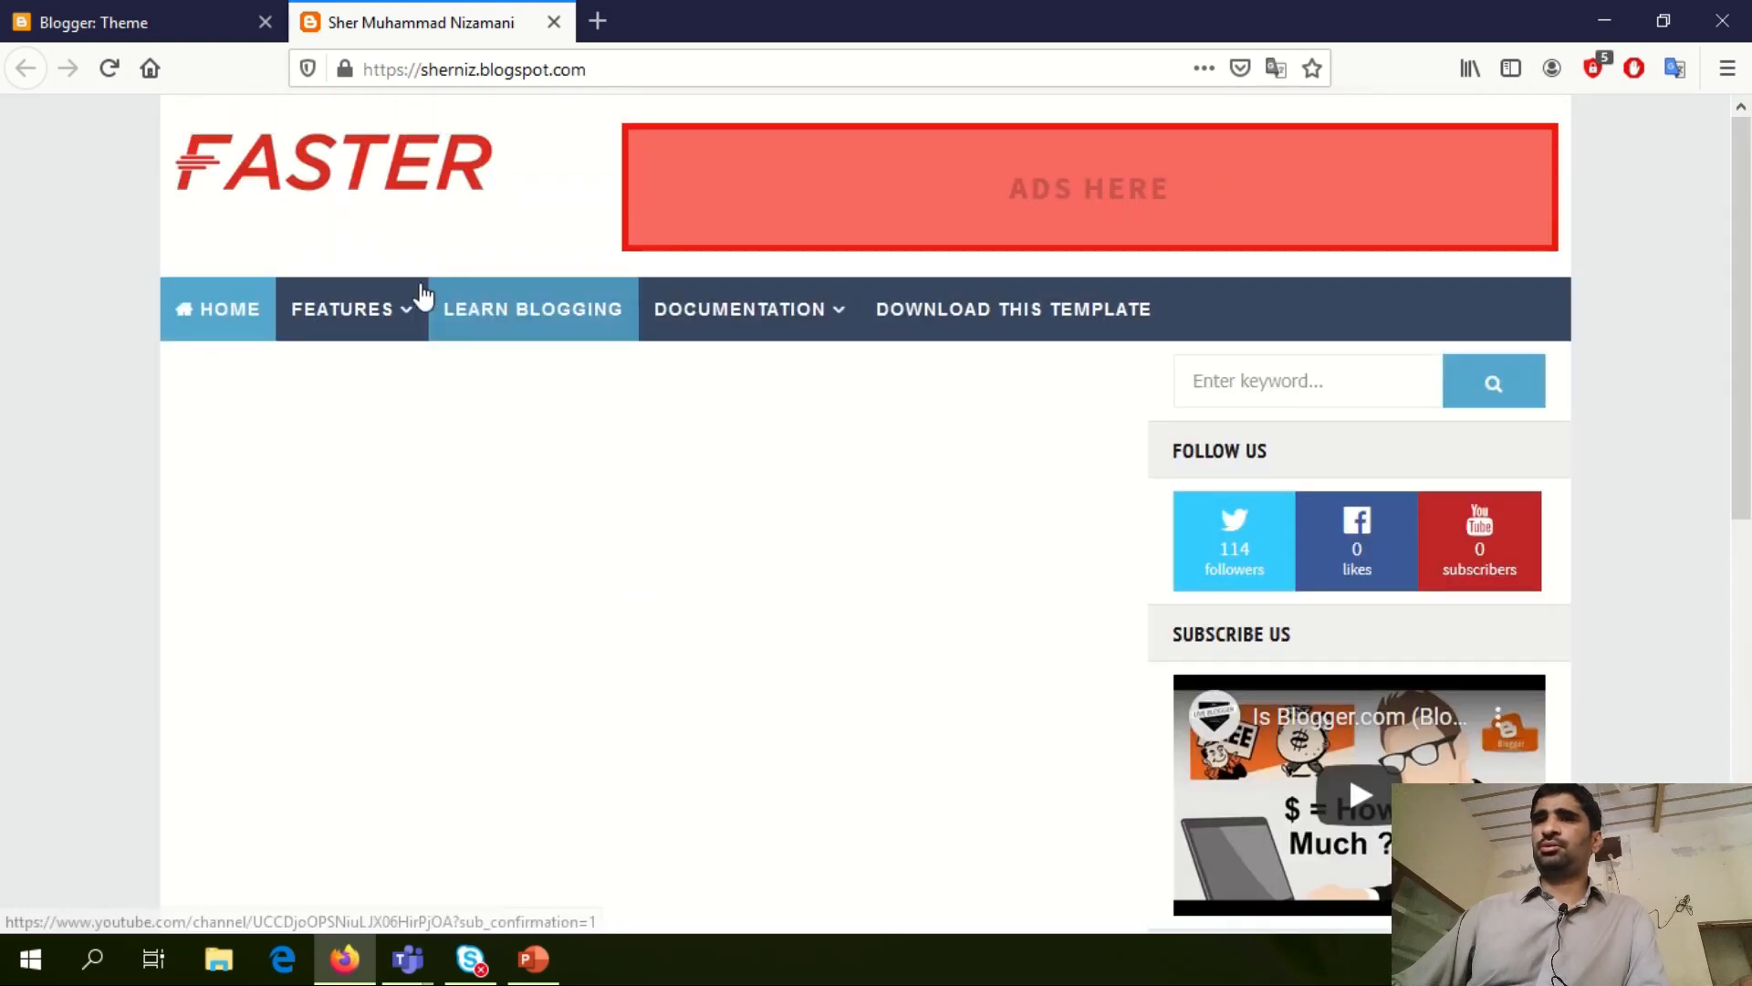
mouse_move(453, 275)
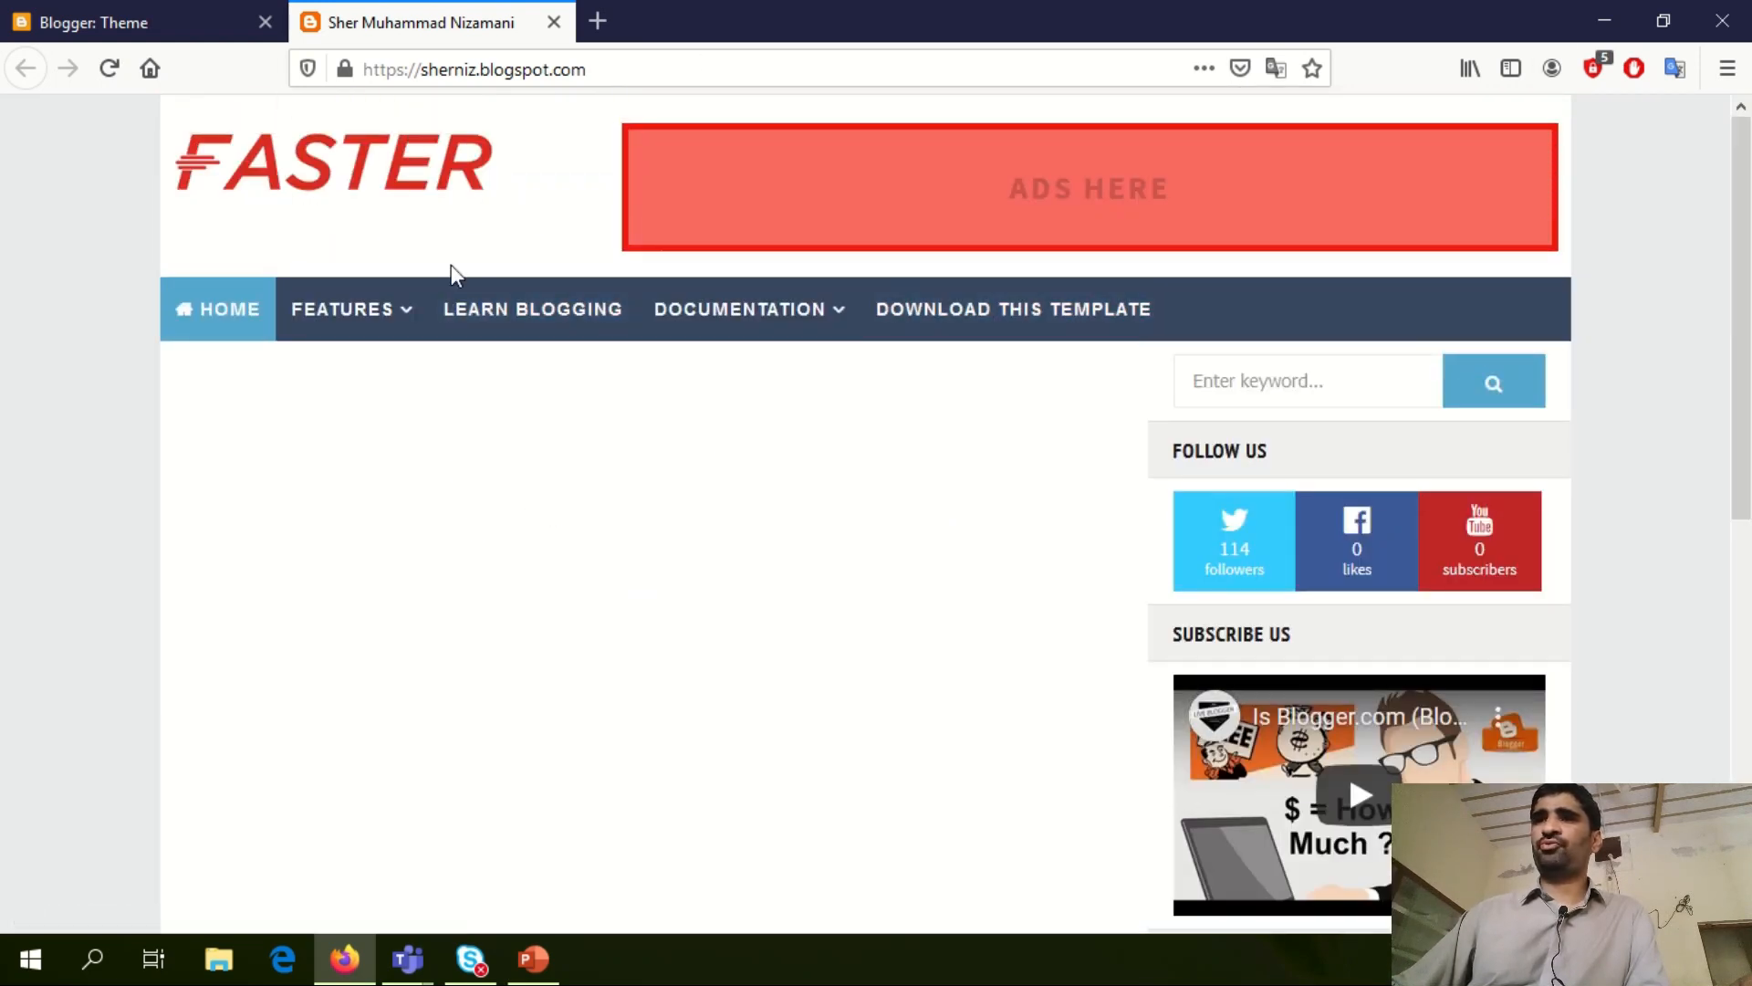
scroll("down", 3)
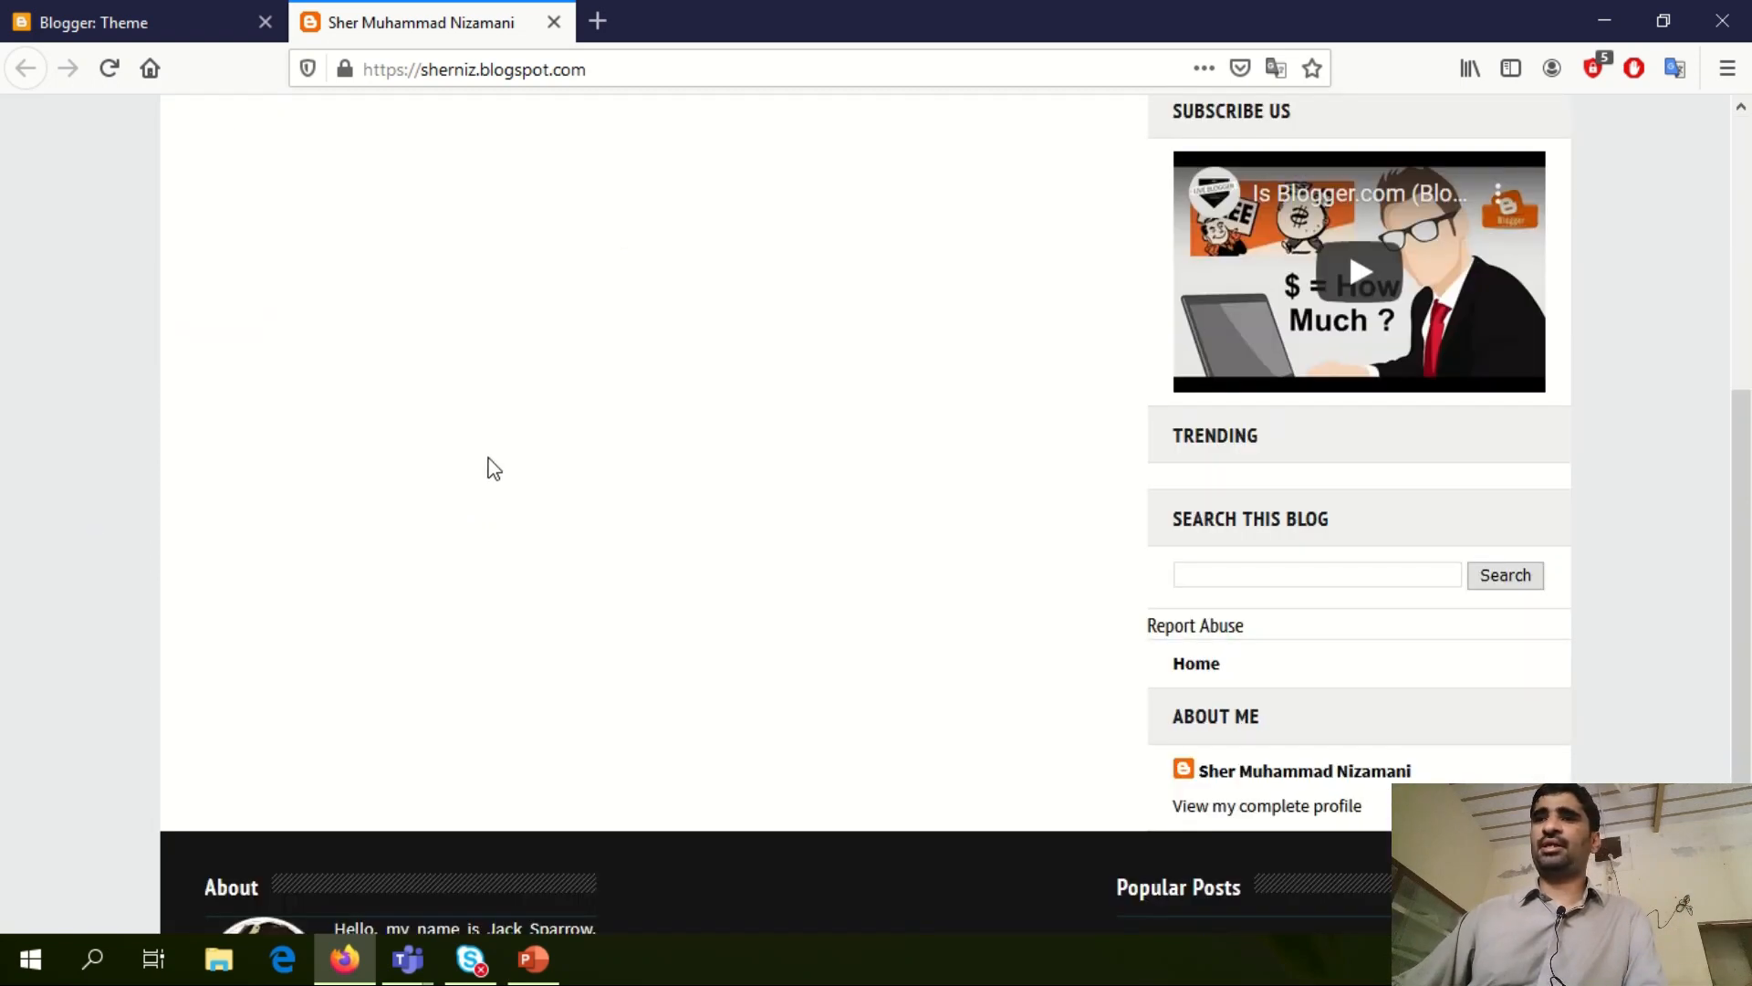
scroll("up", 3)
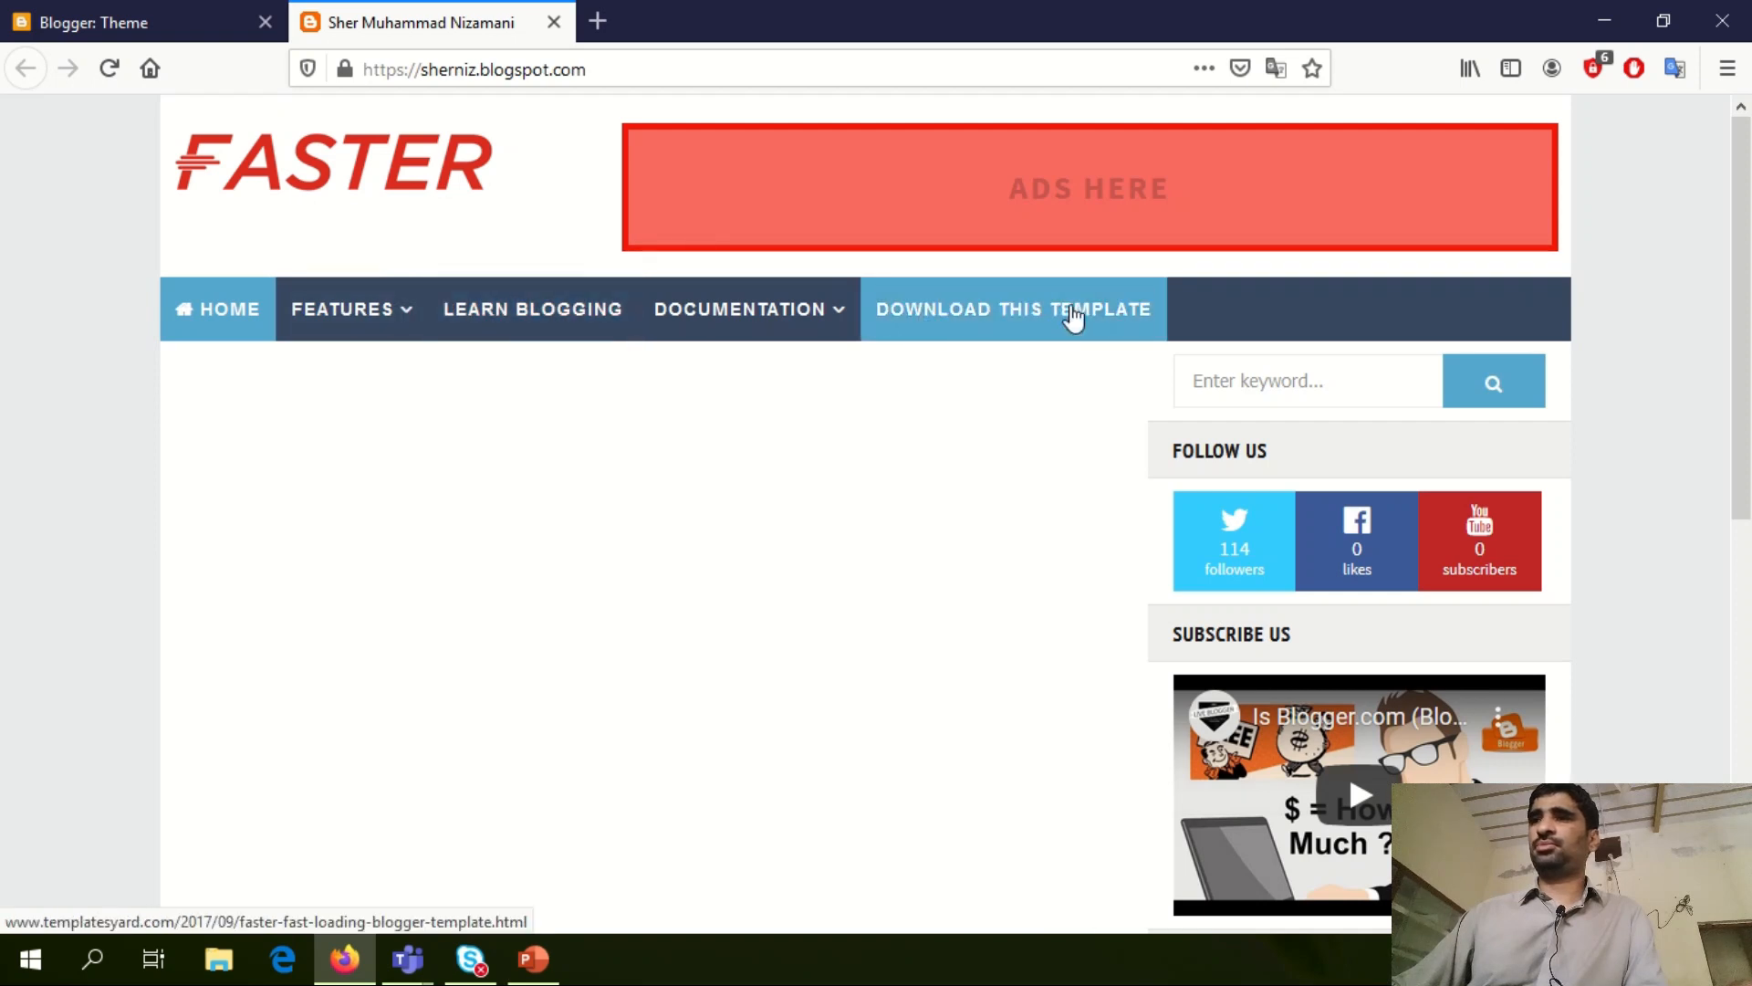
scroll("down", 3)
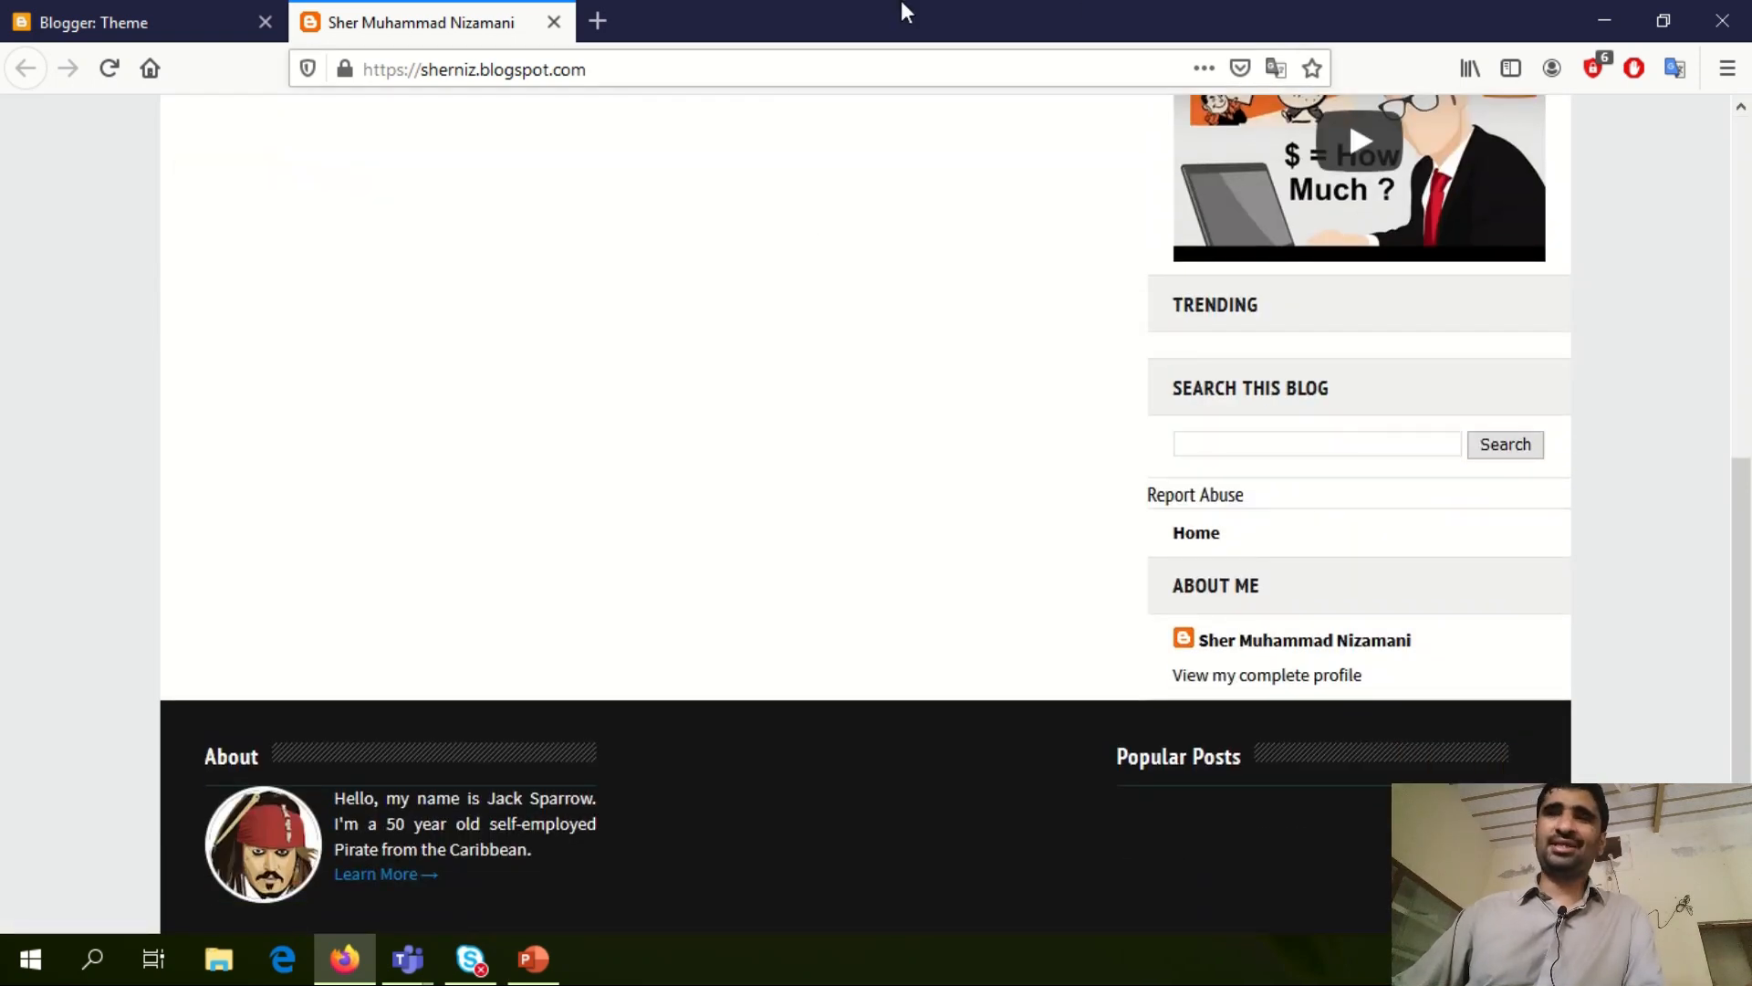